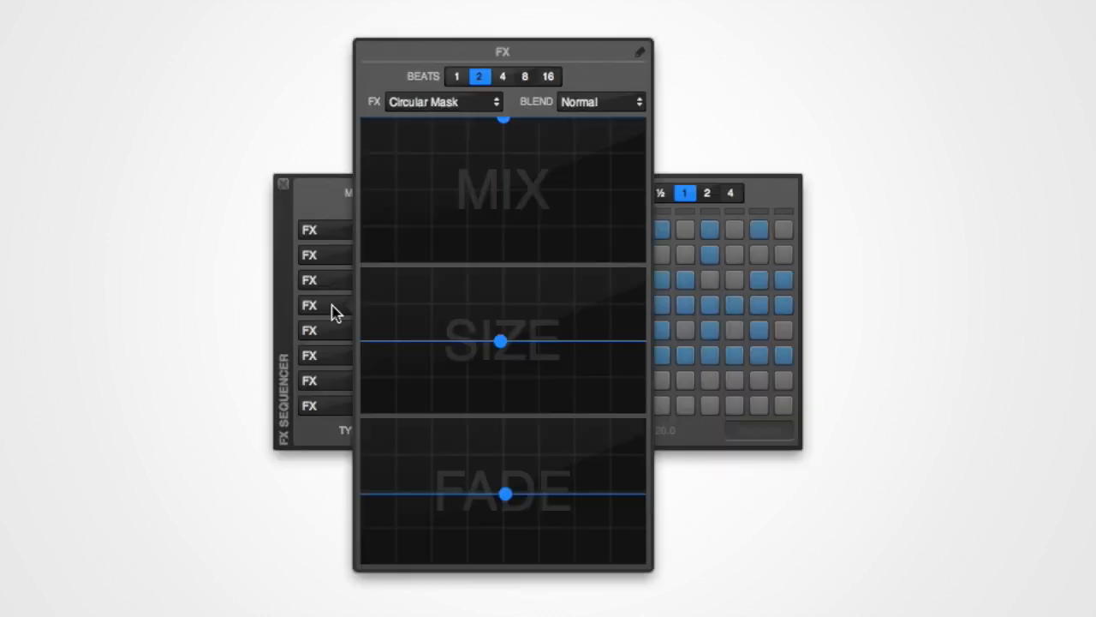
- Rename the FX mapping title to 'Kick Emphasis'
double_click(503, 52)
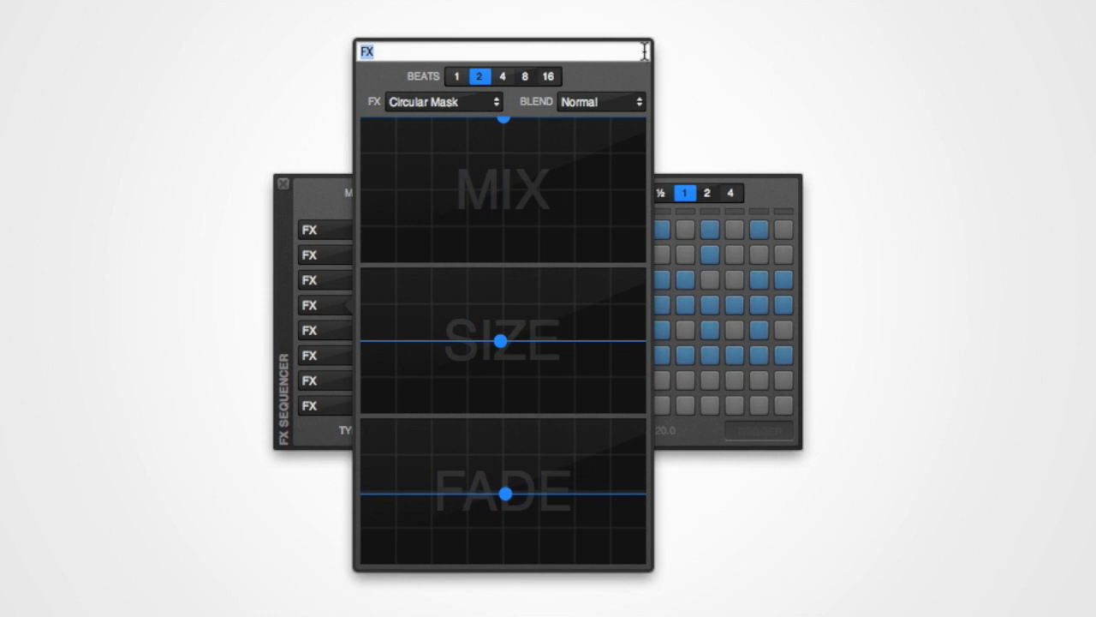
text(Kick Empha)
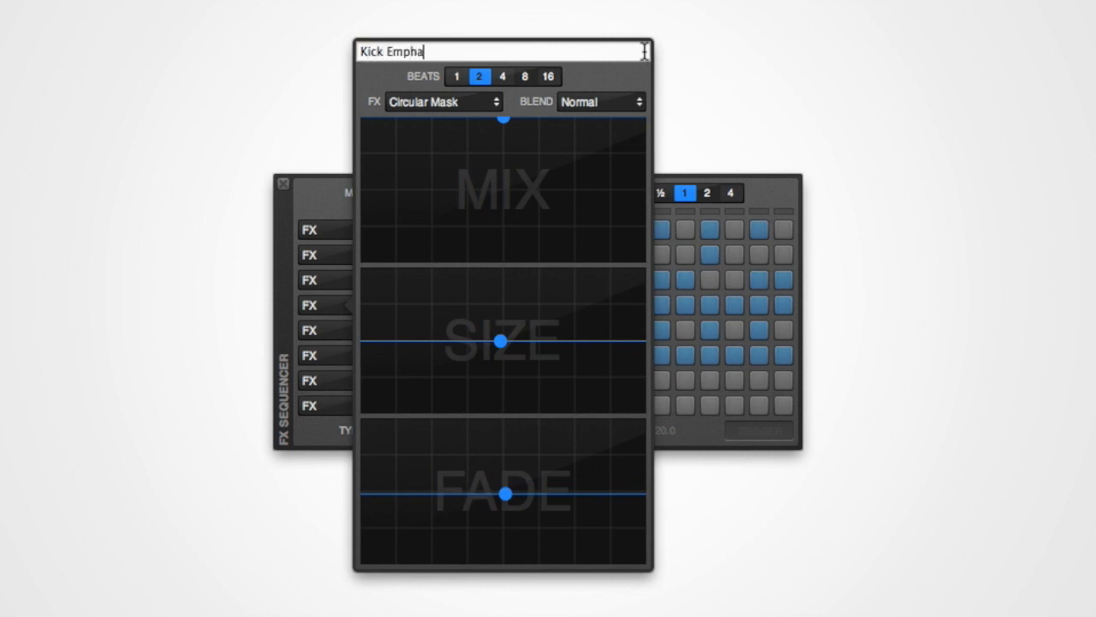
text(sis)
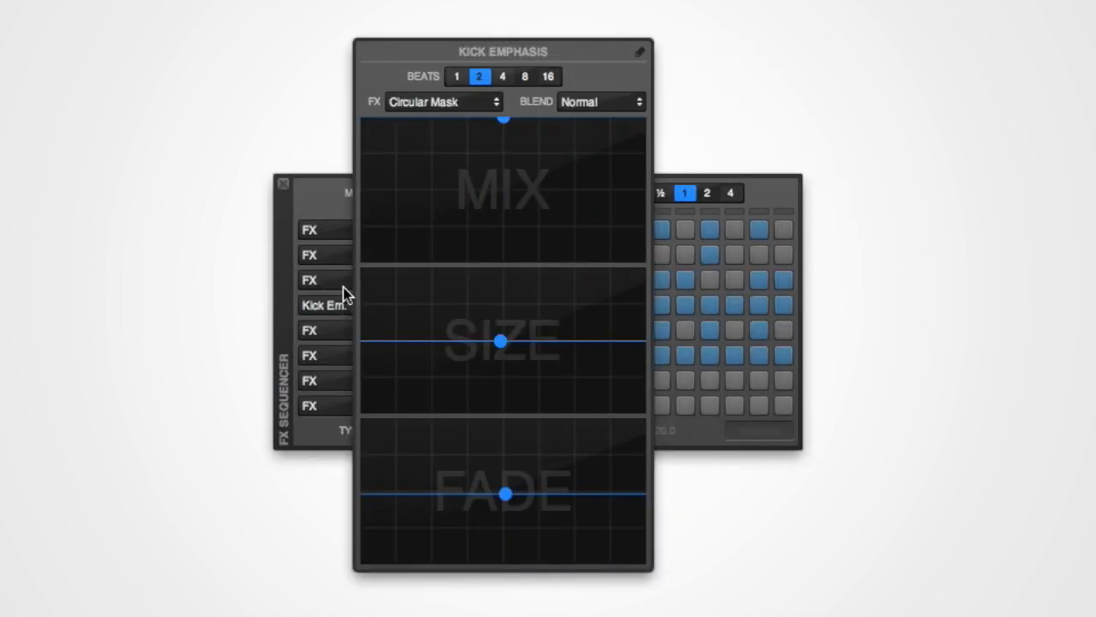
- Try beat lengths 2, 8 and 16, then set Kick Emphasis to 1 beat
click(456, 76)
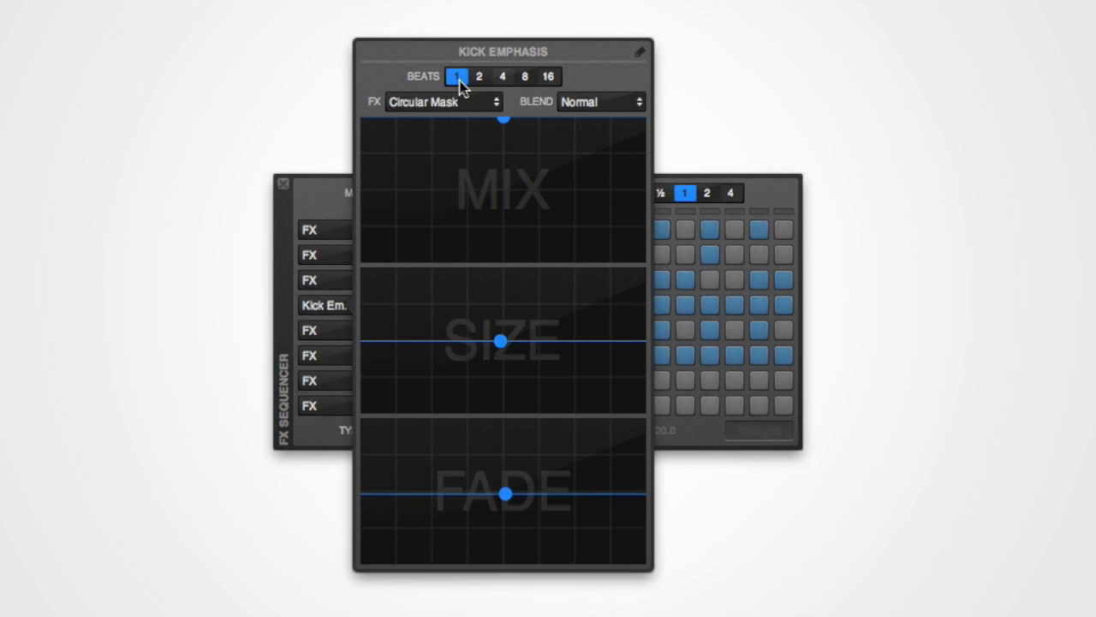
click(480, 76)
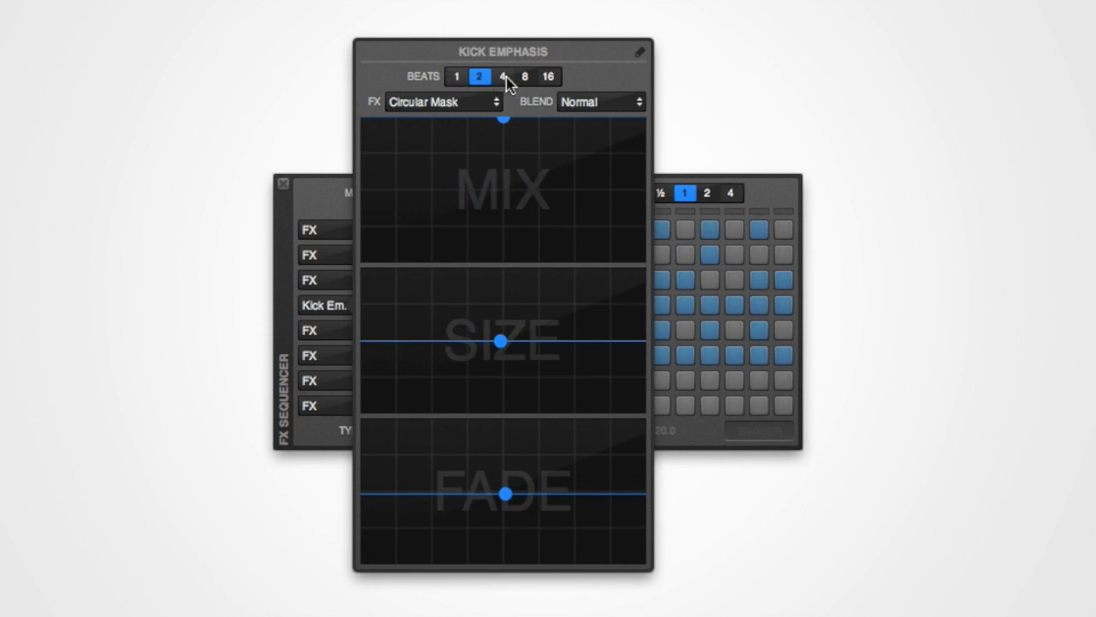
click(524, 76)
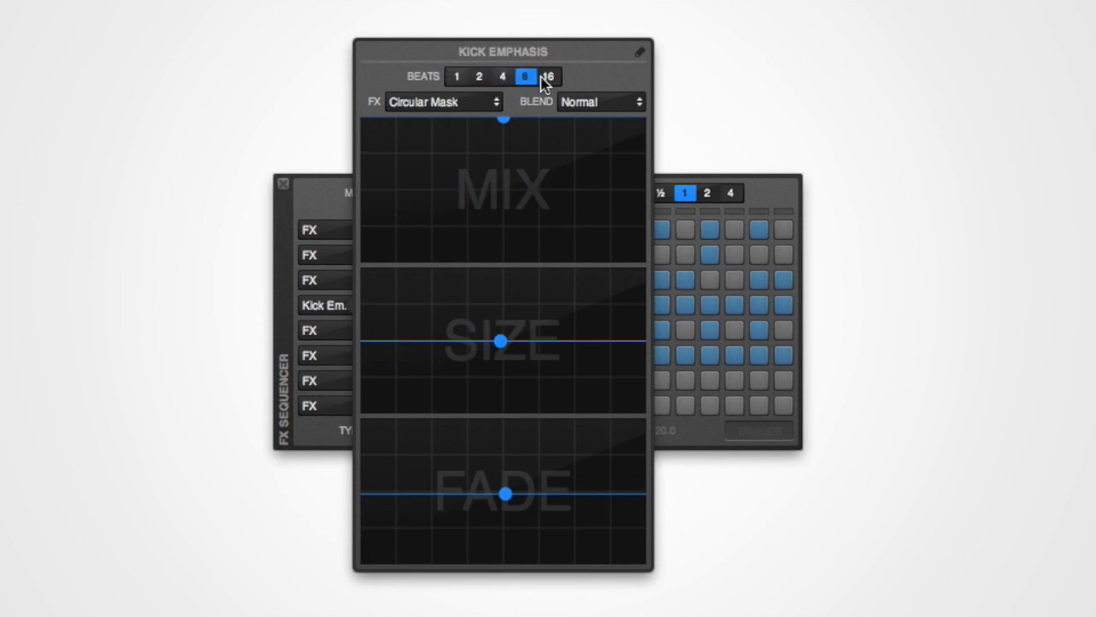
click(549, 77)
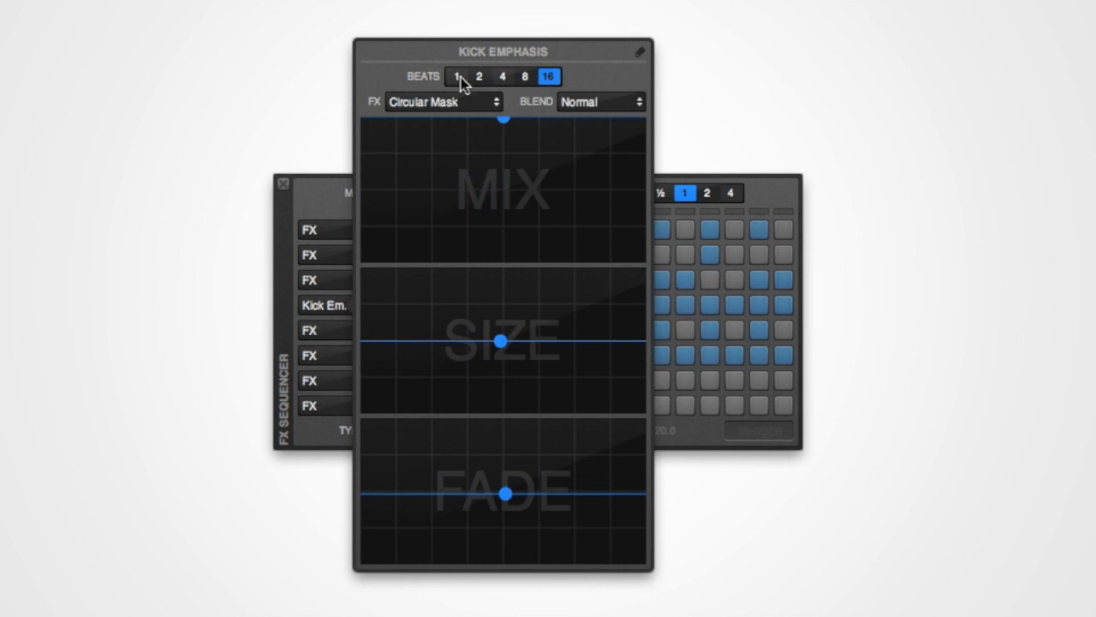
click(455, 76)
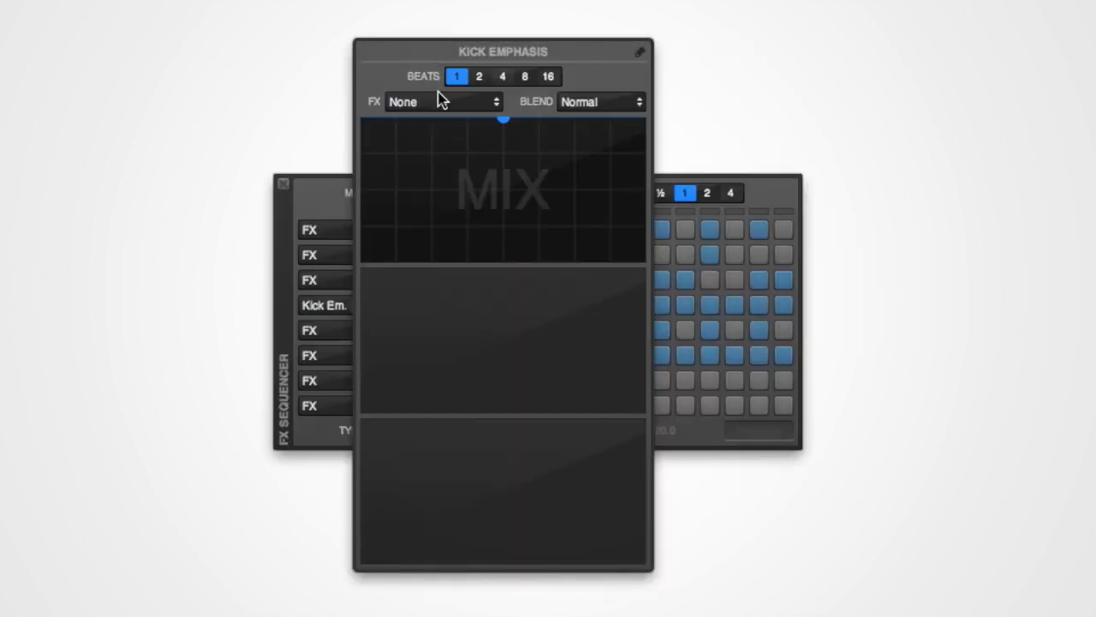
- Try Pixellate, then set the Kick Emphasis effect to Circle Splash
click(441, 101)
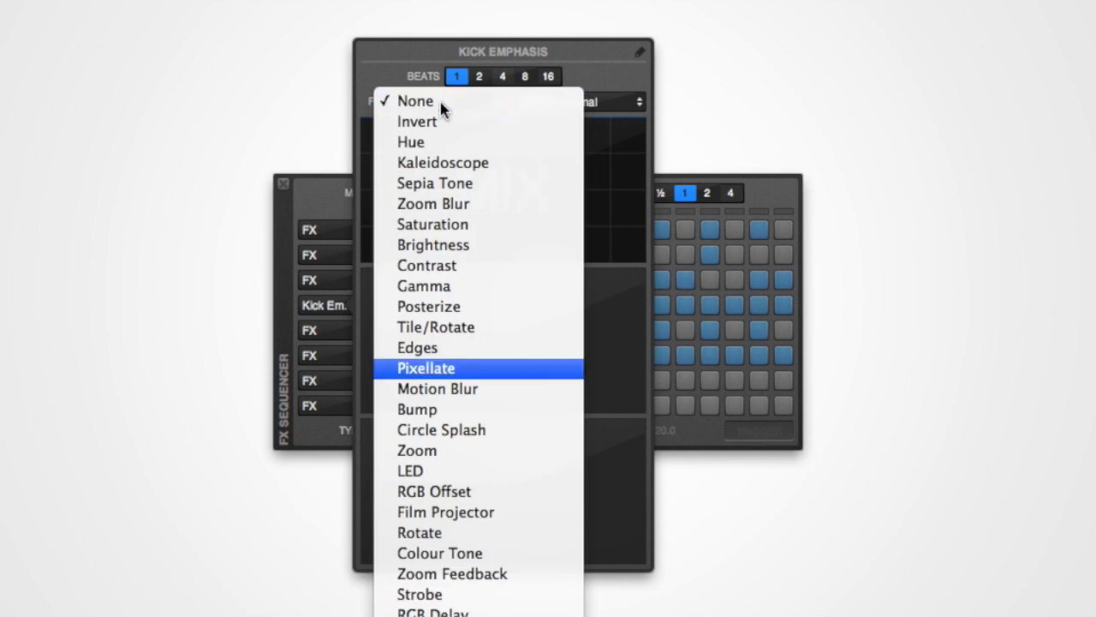
click(426, 367)
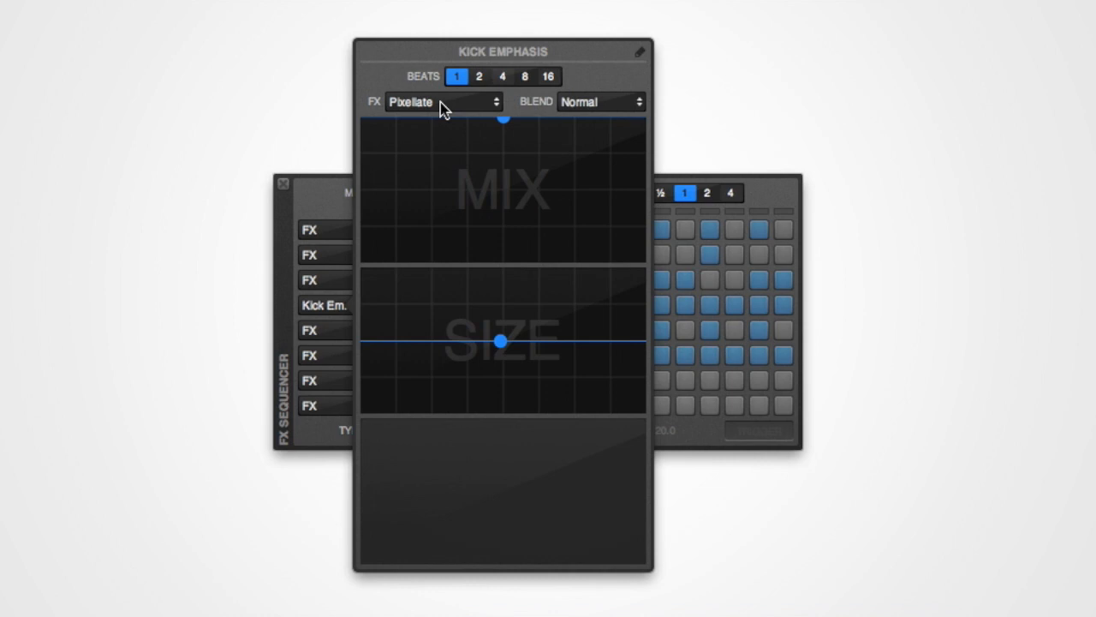
click(600, 101)
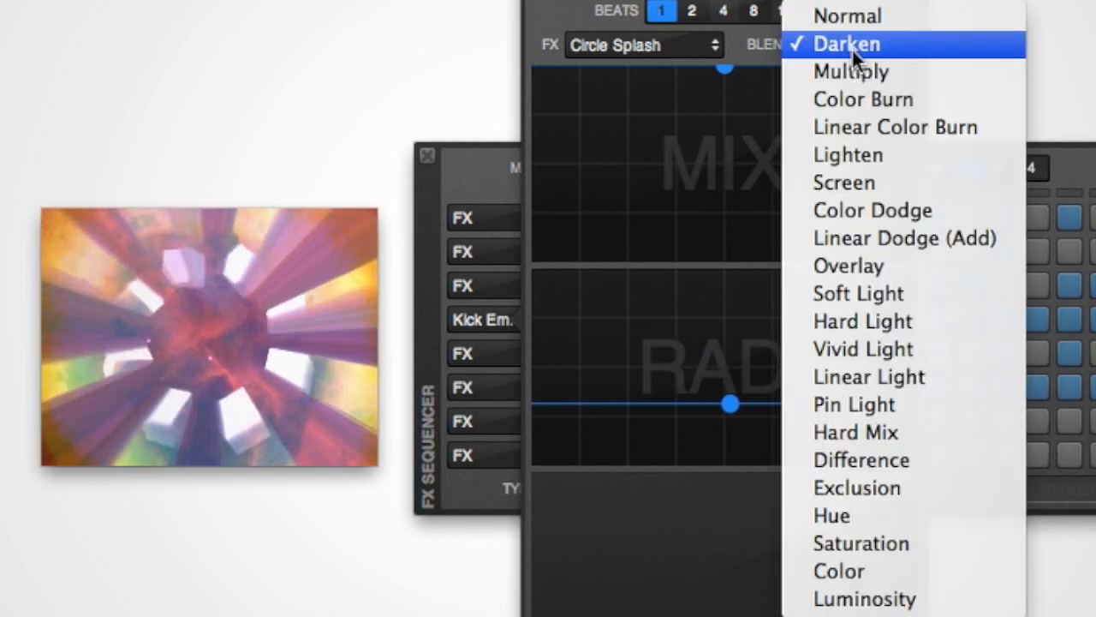
- Preview Multiply blend, then set the Circle Splash blend mode to Screen
click(850, 71)
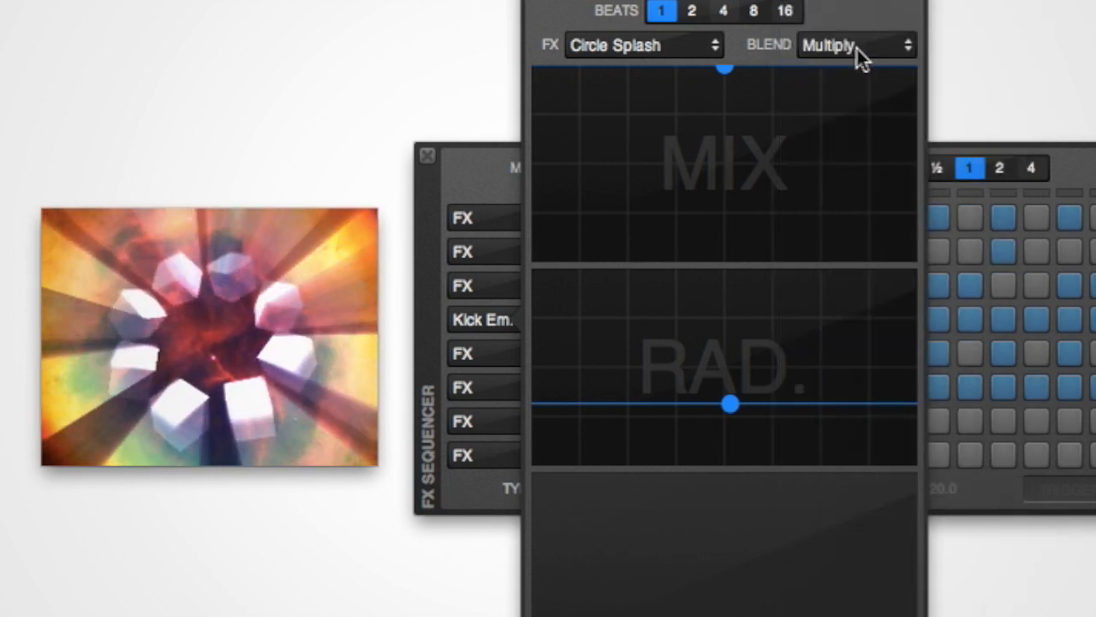
click(857, 44)
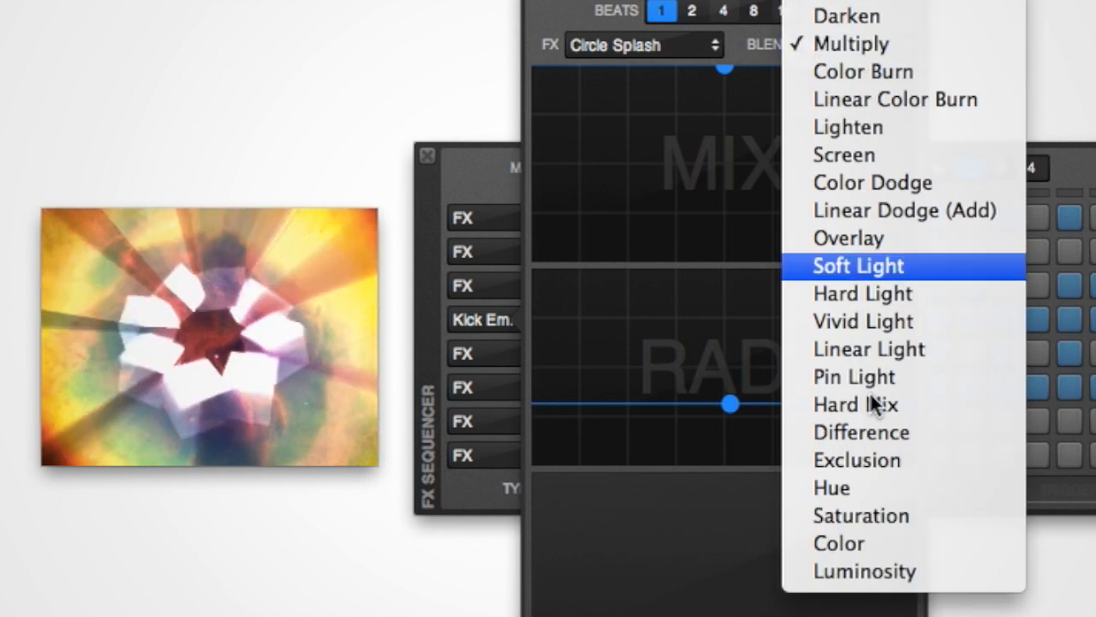
click(857, 460)
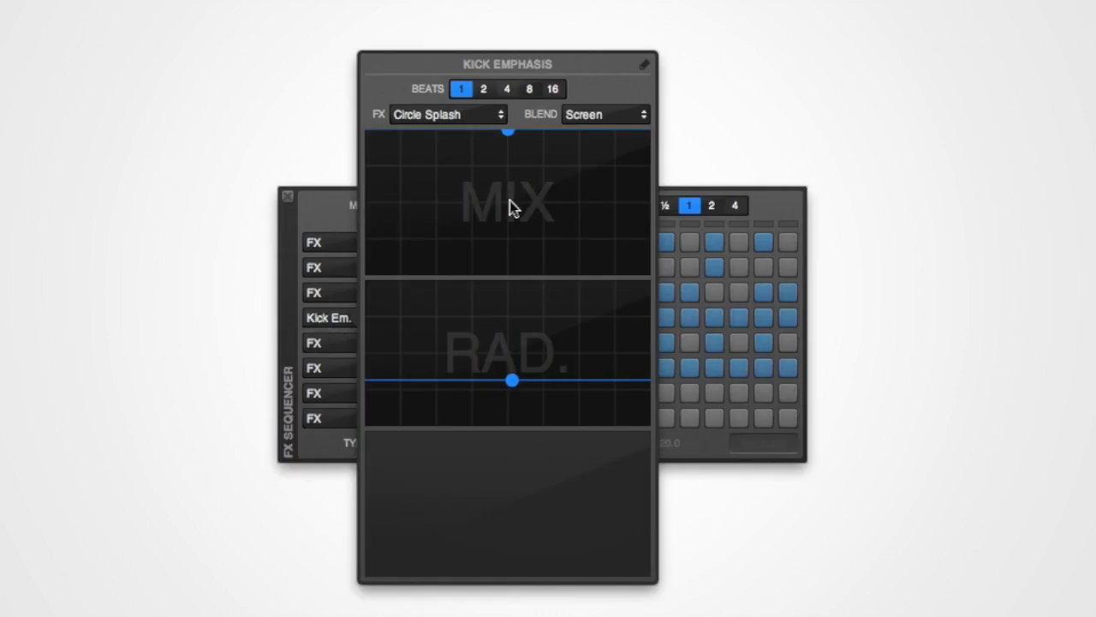
mouse_move(583, 215)
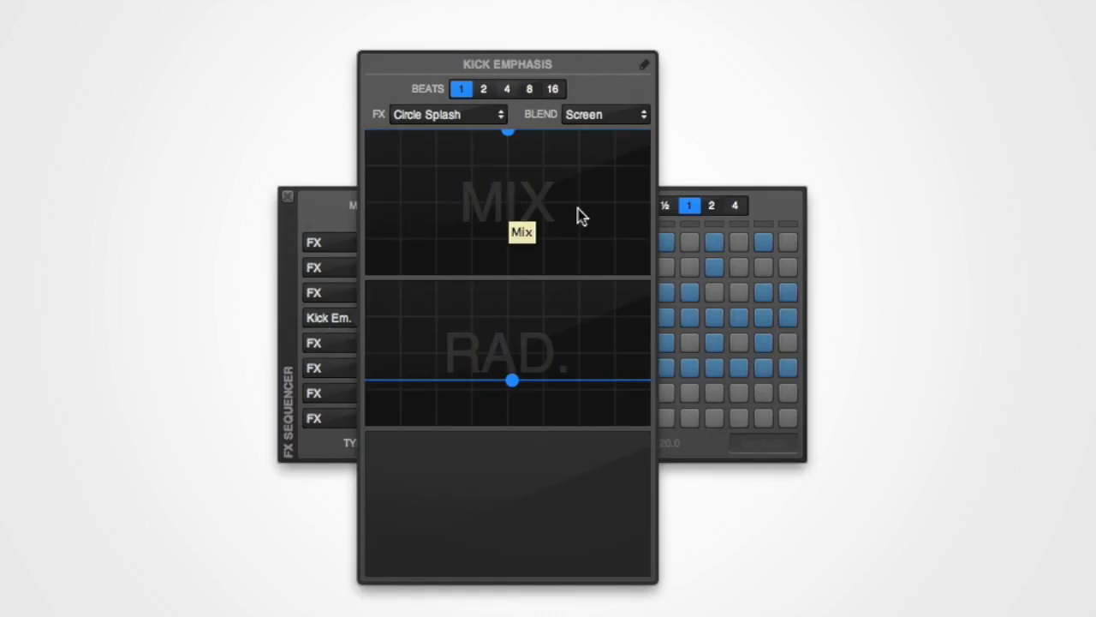
mouse_move(484, 198)
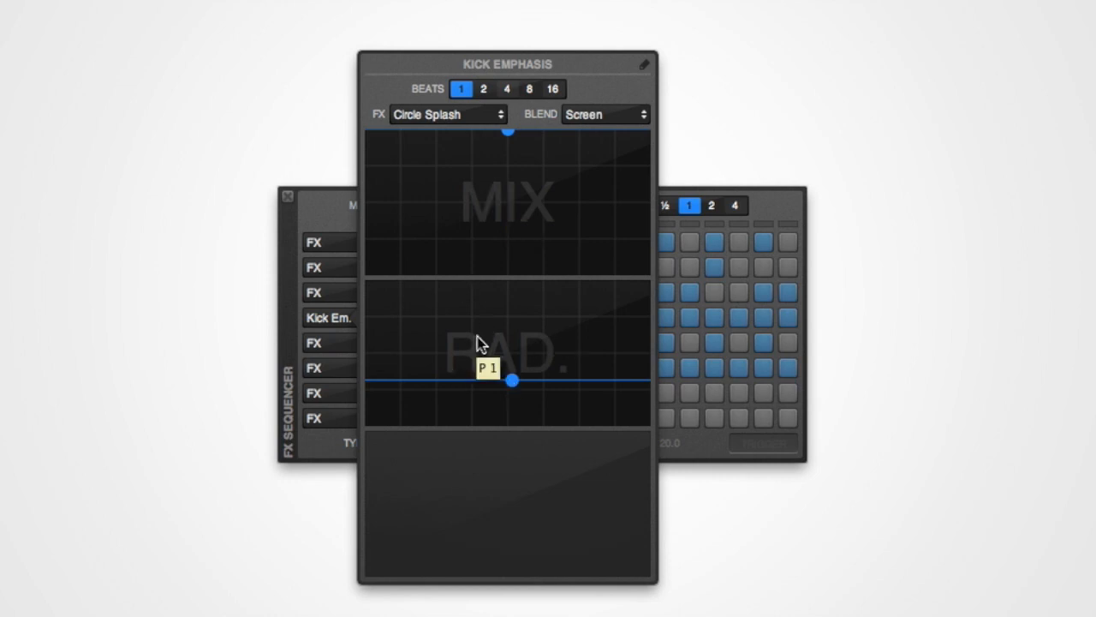
mouse_move(531, 341)
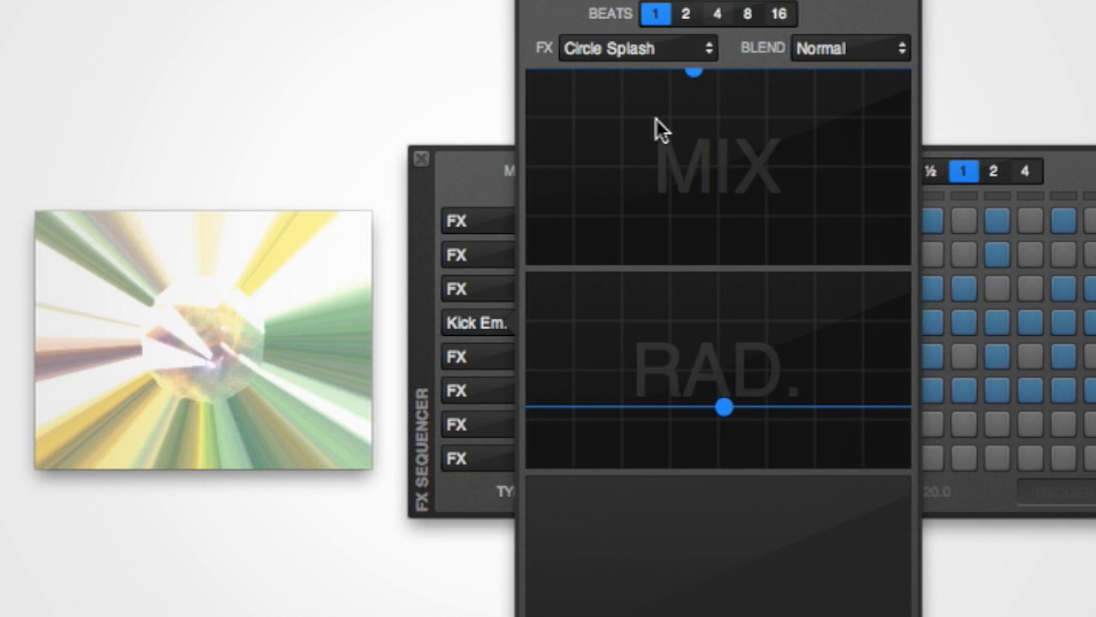
- Preview Circle Splash mix levels between 0 and 100 percent by dragging the MIX point
drag(694, 73, 694, 73)
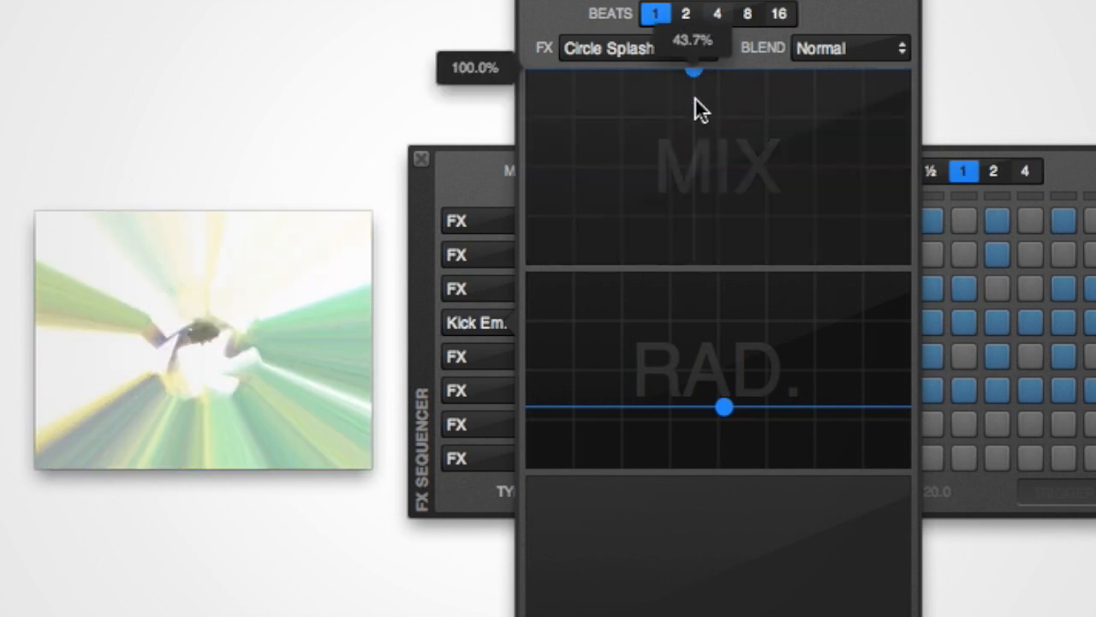
drag(694, 72, 693, 263)
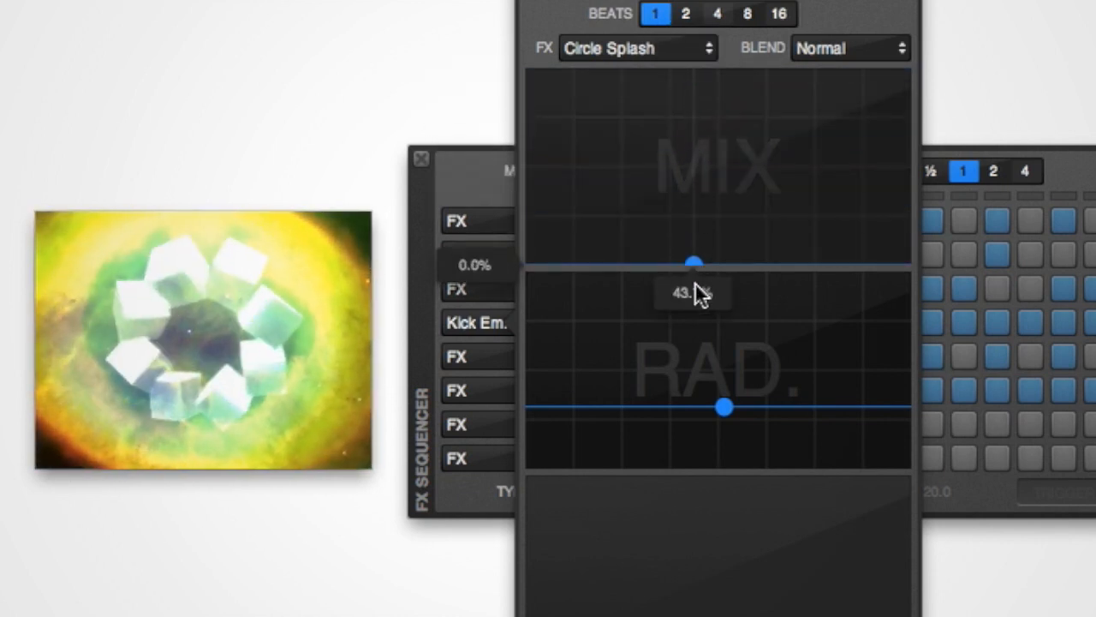
drag(694, 261, 693, 143)
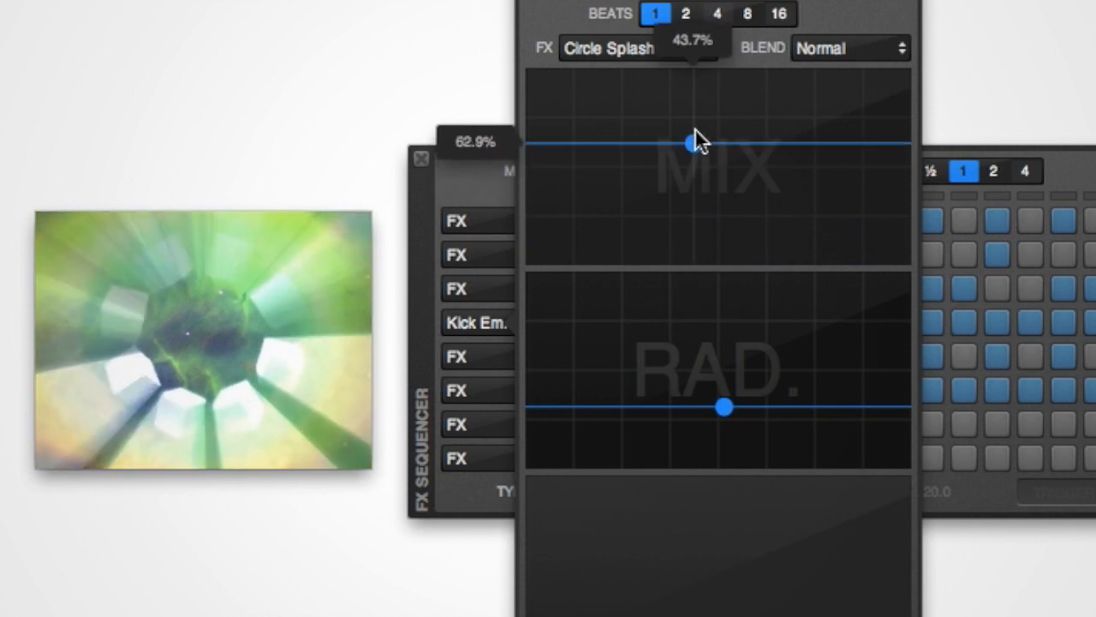
drag(691, 142, 694, 70)
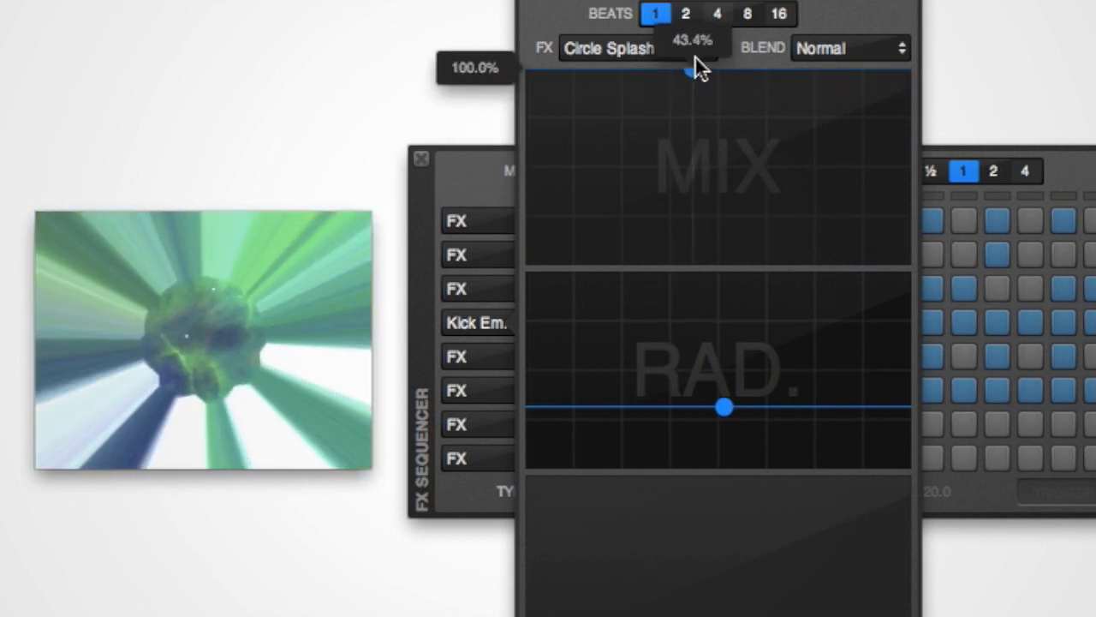
drag(694, 71, 702, 173)
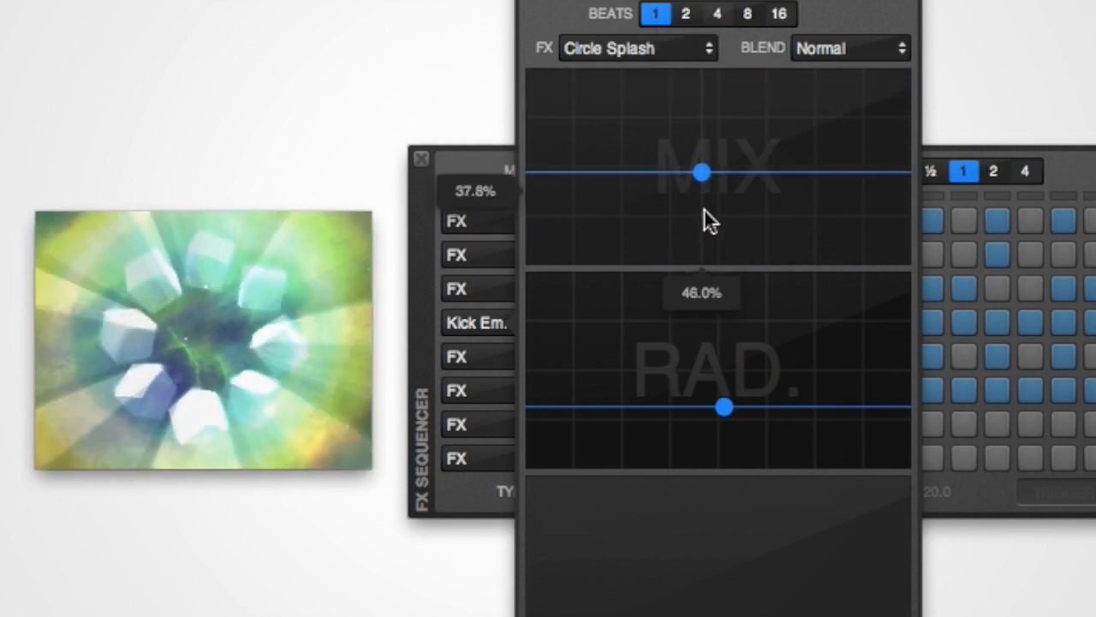
drag(702, 173, 702, 261)
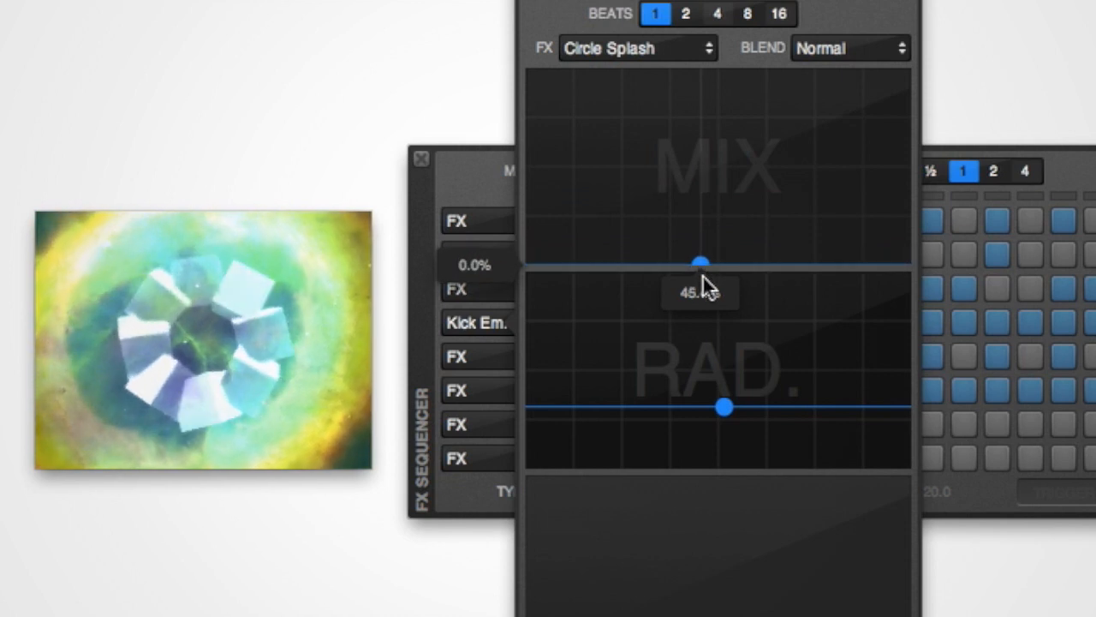
drag(701, 261, 694, 175)
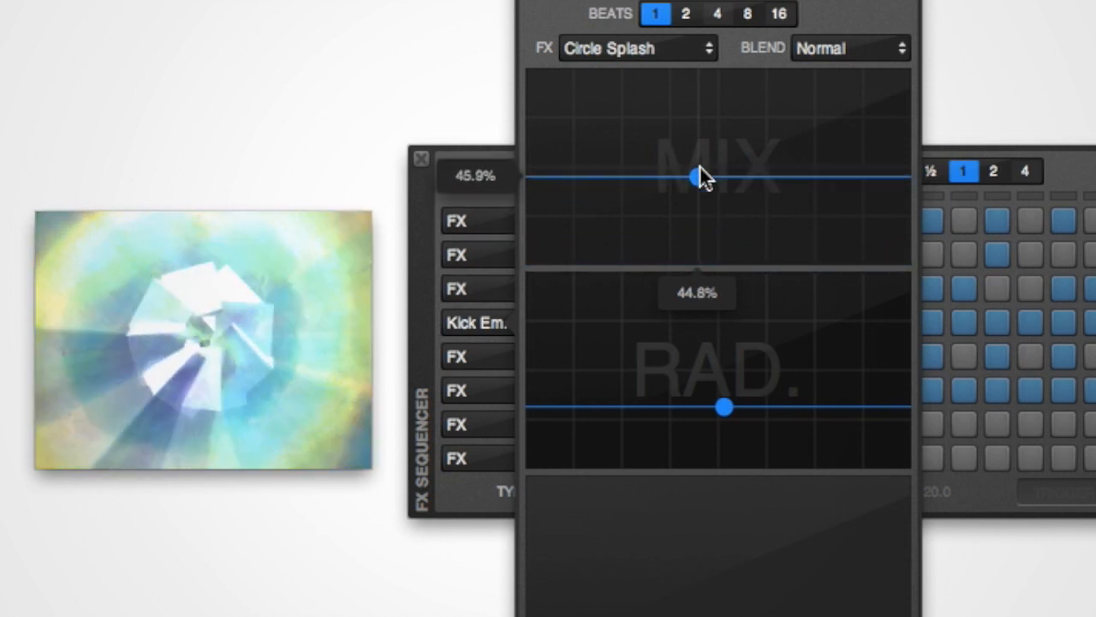
drag(694, 178, 693, 73)
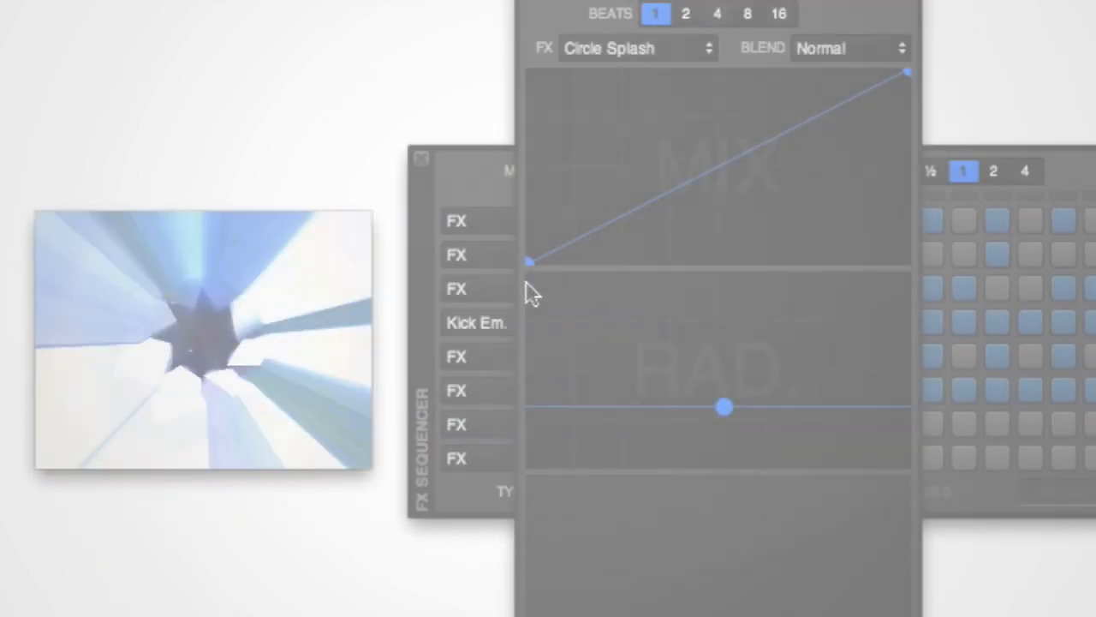
mouse_move(825, 142)
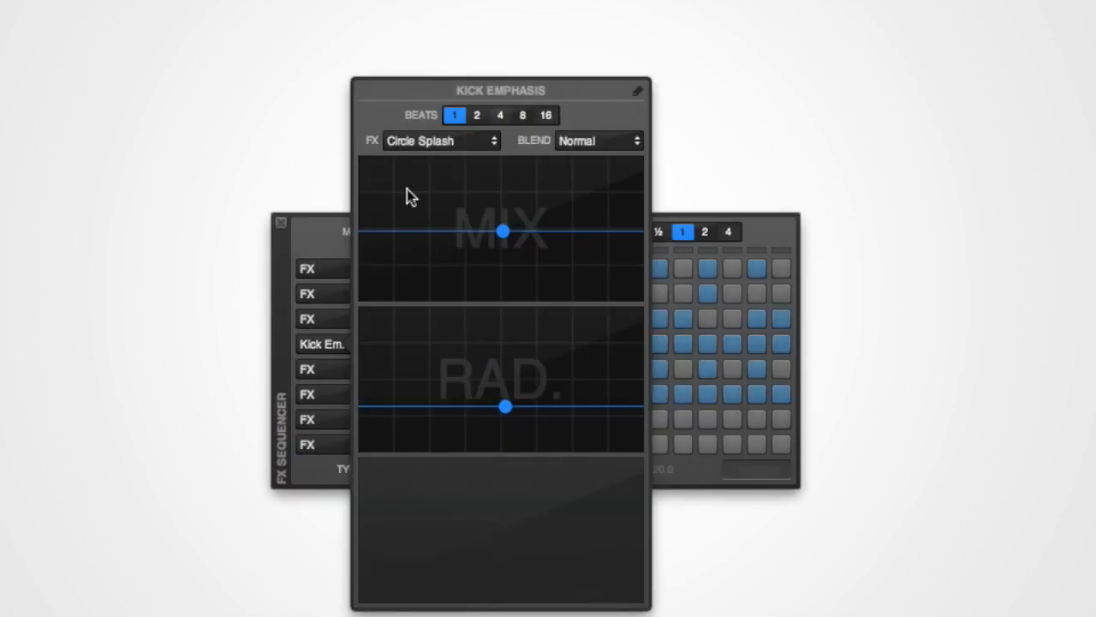
mouse_move(413, 184)
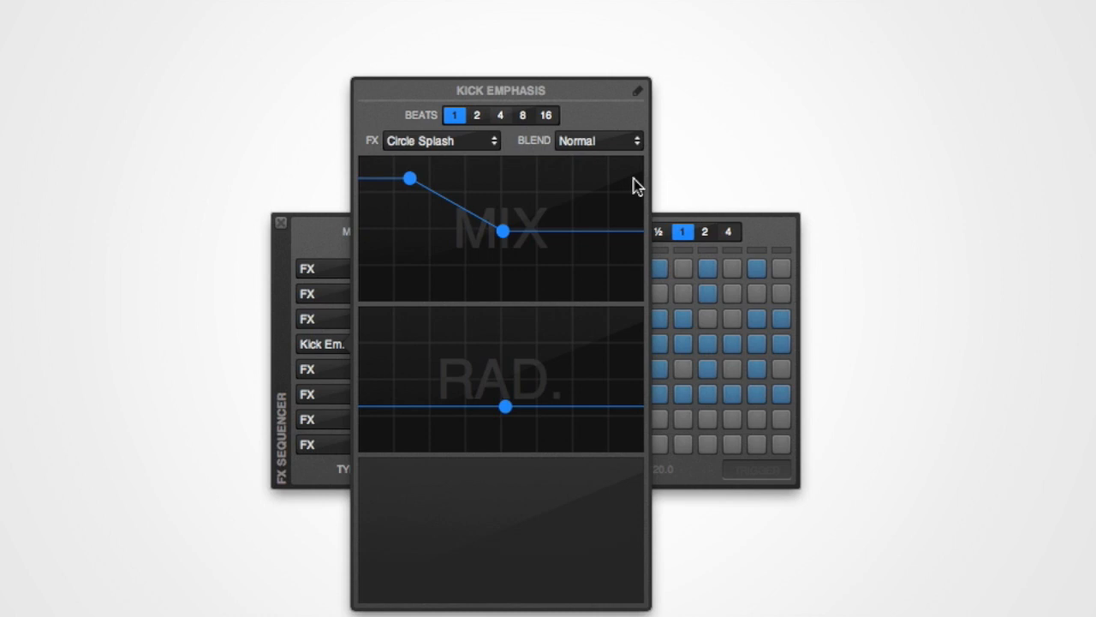
right_click(638, 184)
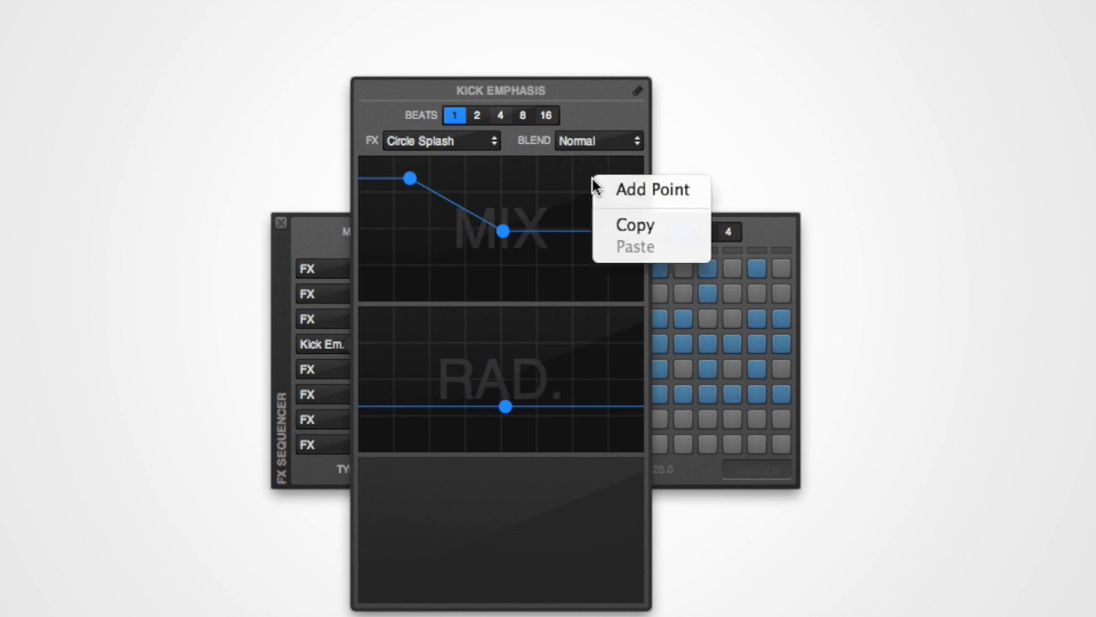
click(652, 190)
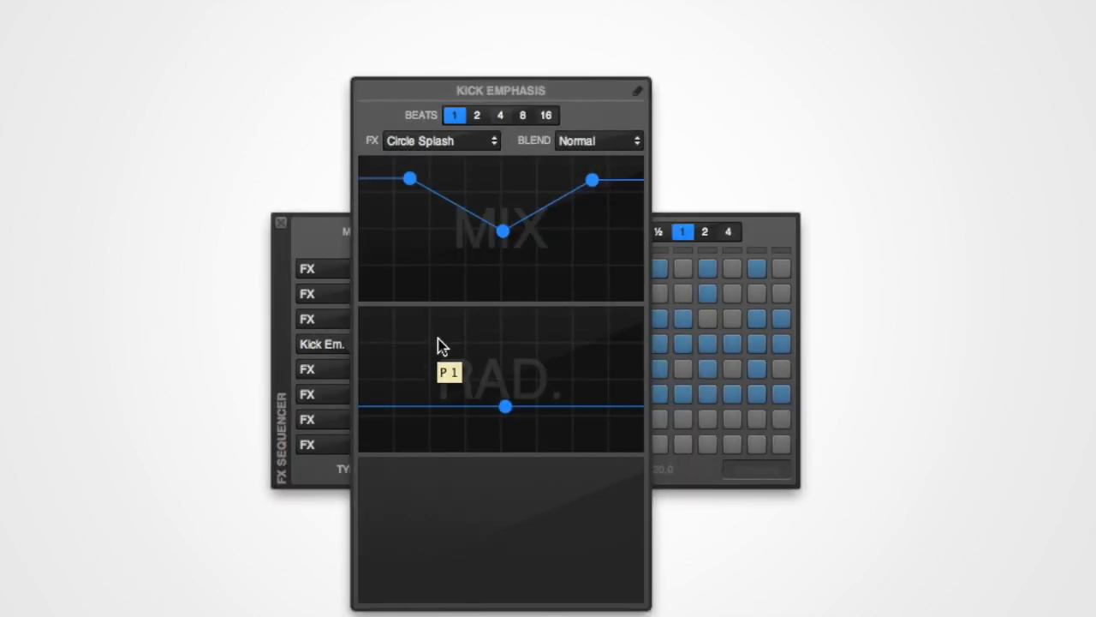
mouse_move(594, 179)
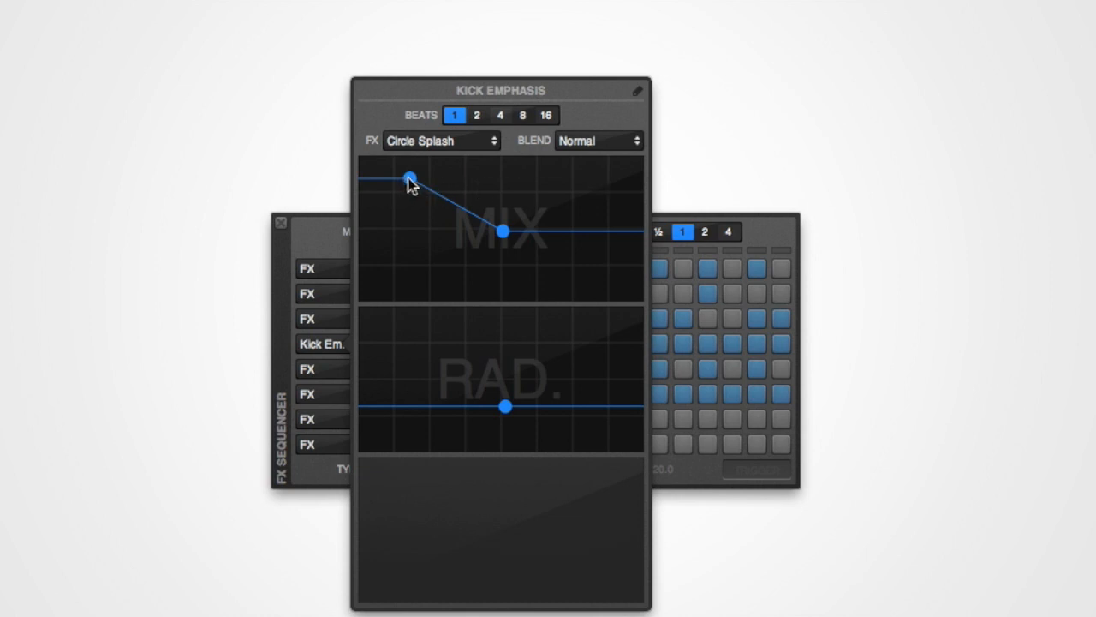
right_click(409, 178)
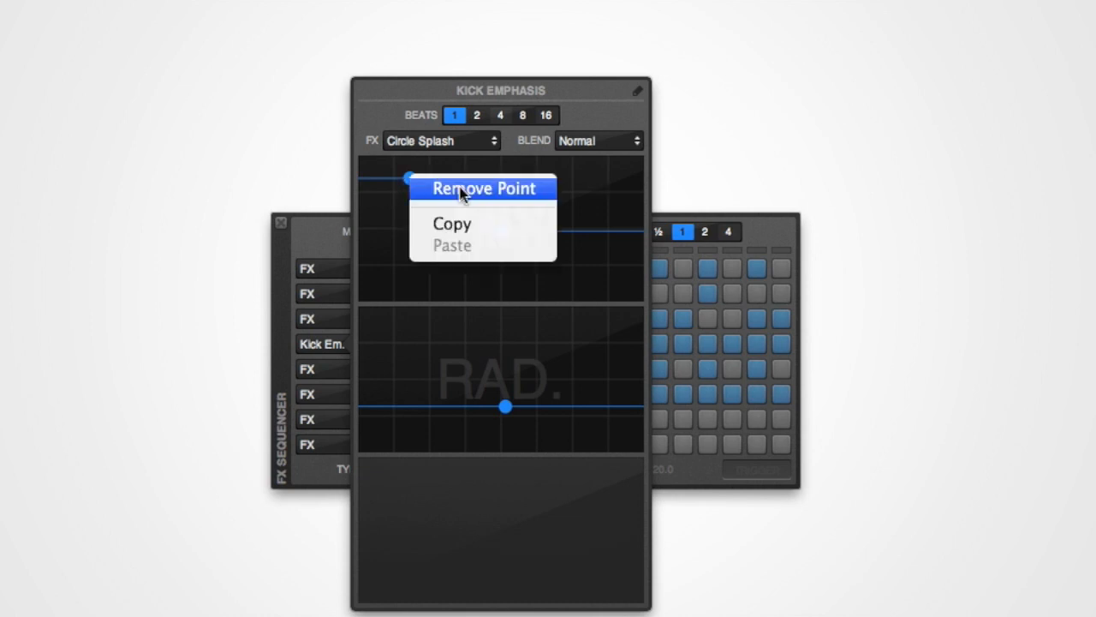
click(484, 187)
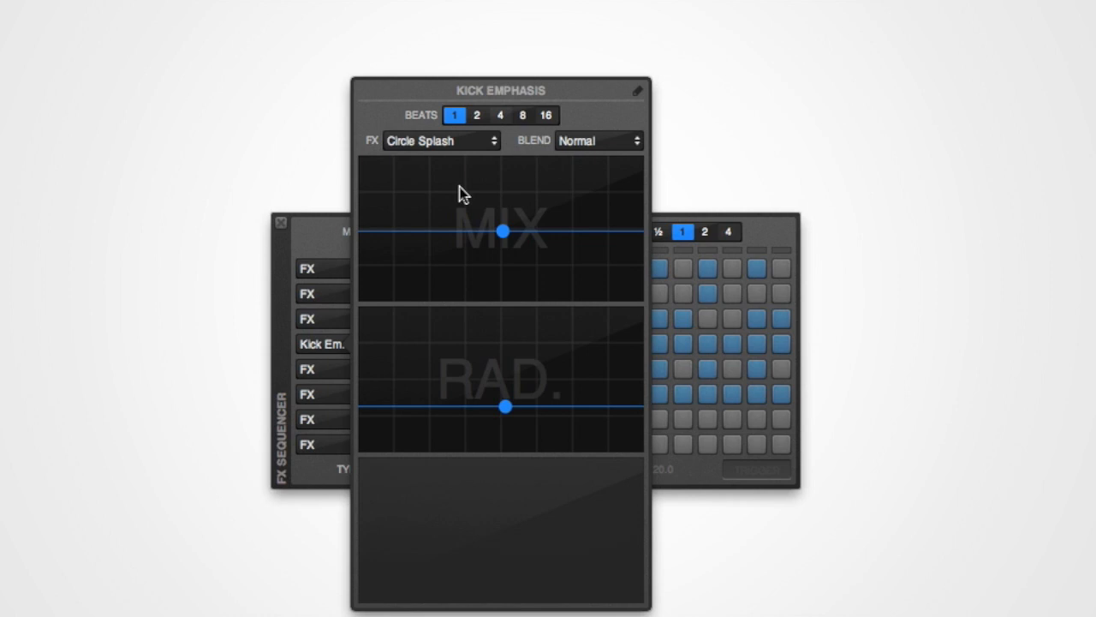
- Keep a high mix point near the start and drag the other to 0% near the end
drag(503, 230, 477, 275)
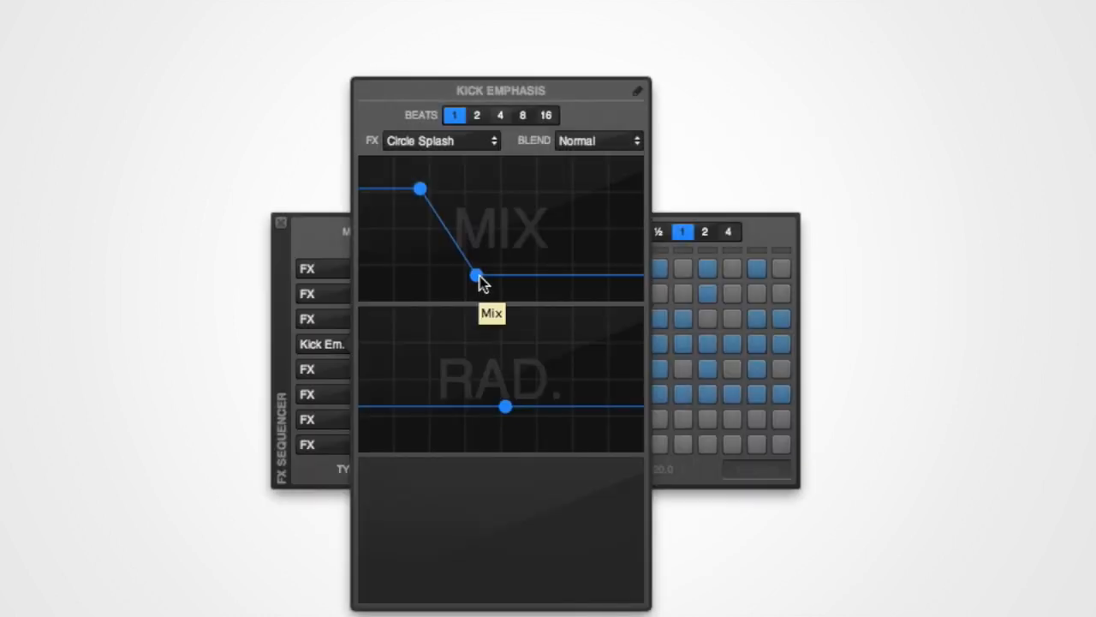
drag(476, 274, 572, 276)
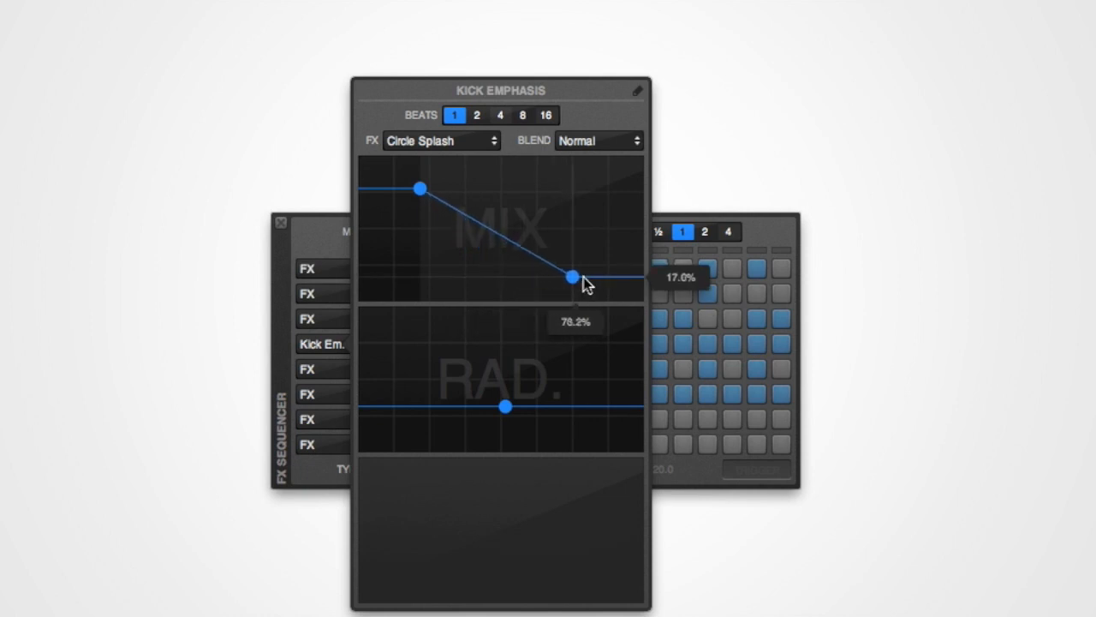
drag(572, 277, 608, 255)
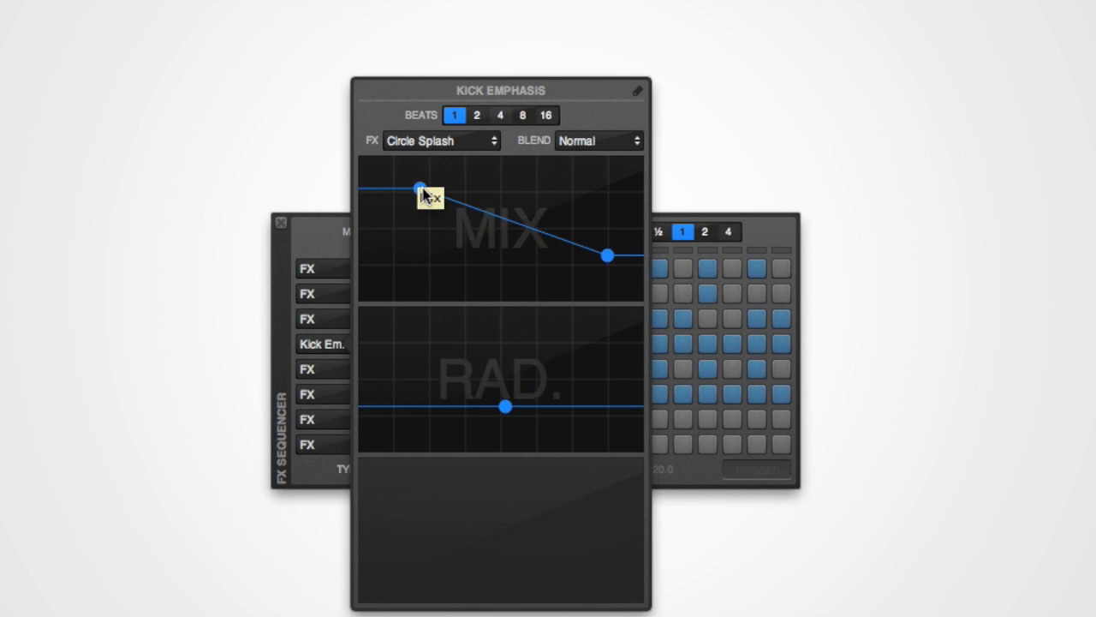
drag(420, 187, 421, 188)
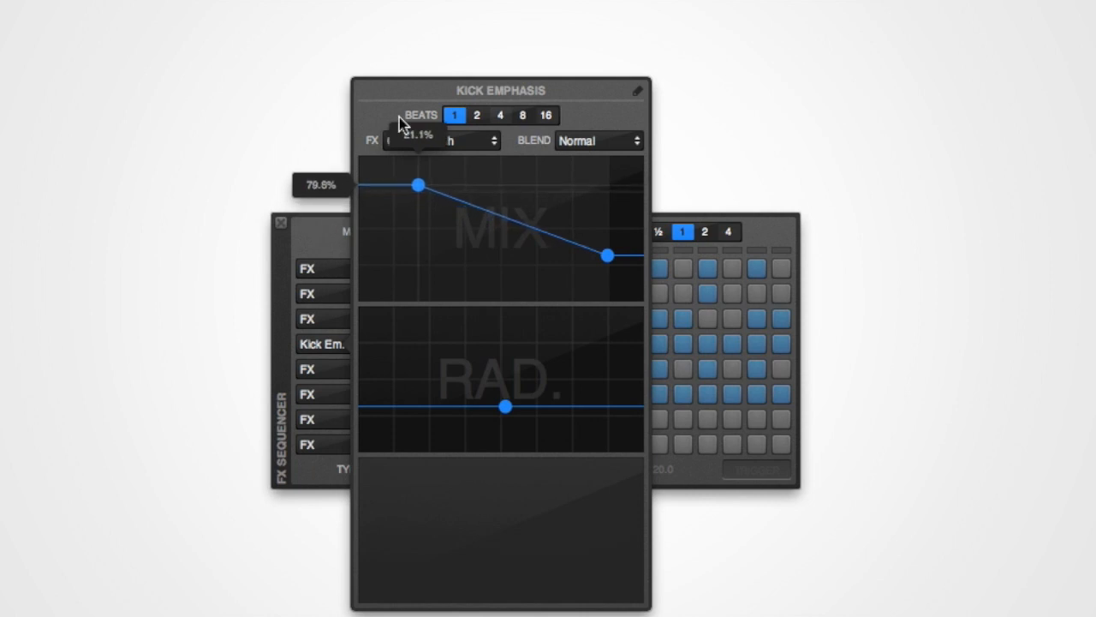
drag(418, 184, 427, 189)
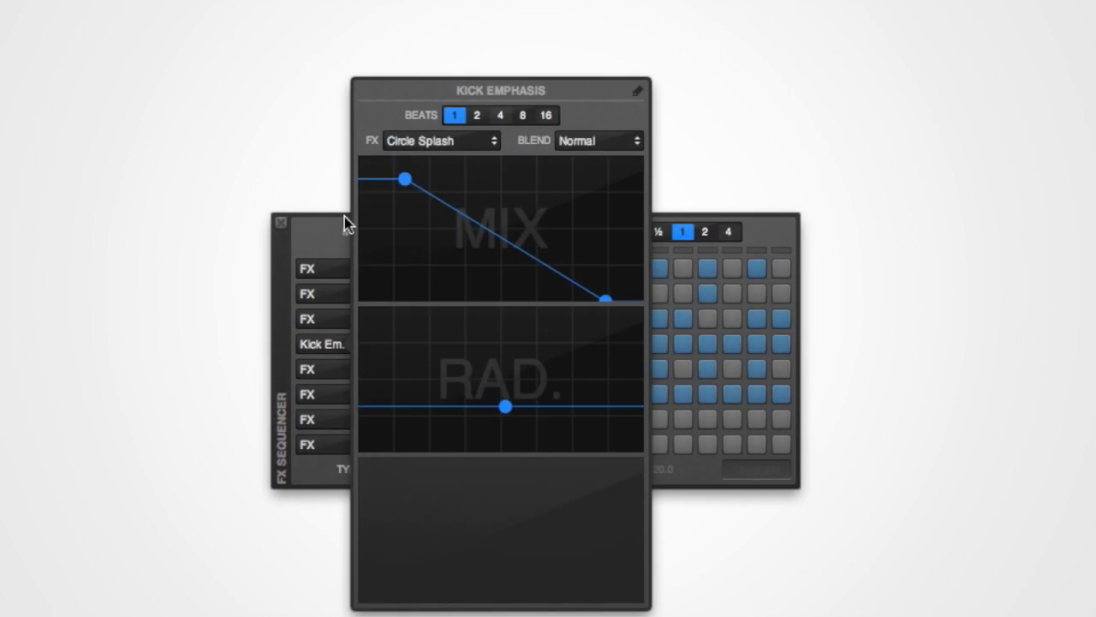
mouse_move(406, 184)
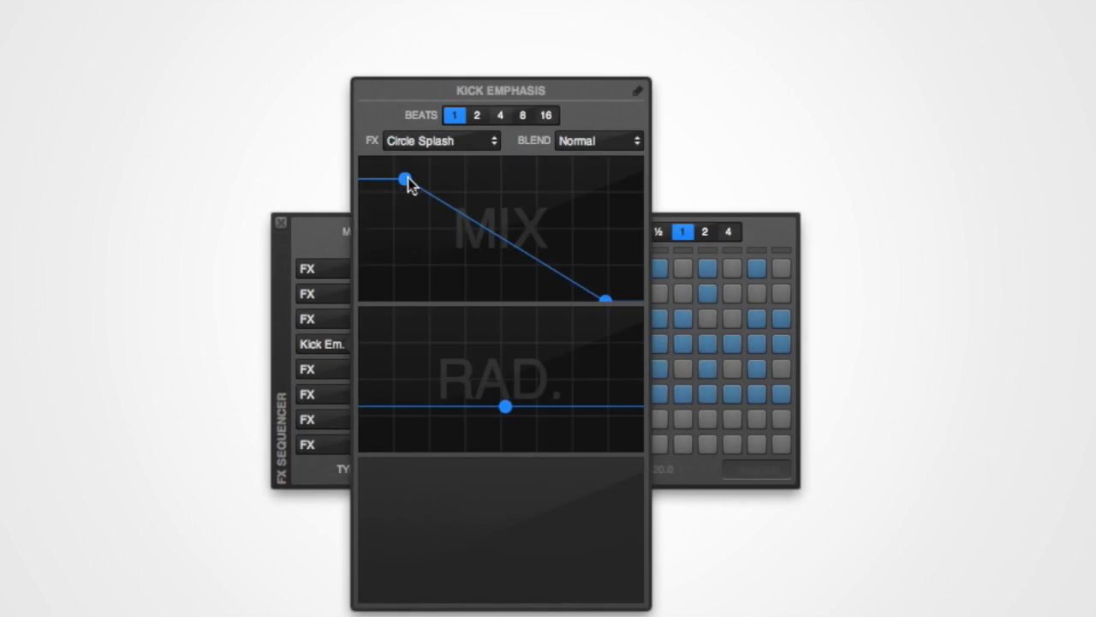
- Curve the mix ramp so it stays high before falling off to zero
drag(409, 181, 488, 180)
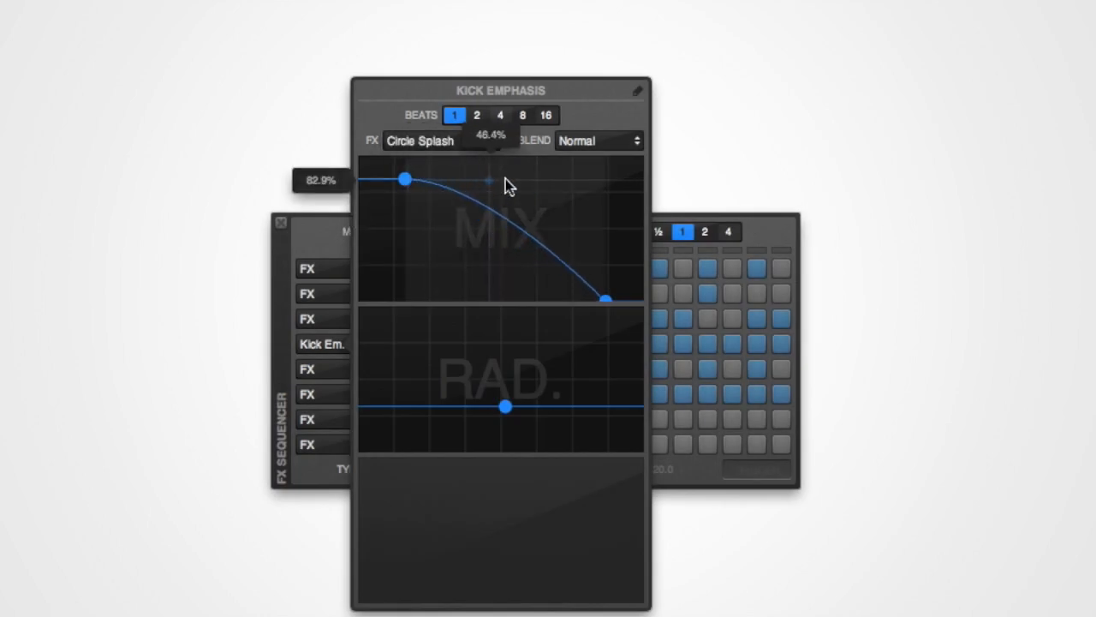
drag(490, 183, 598, 184)
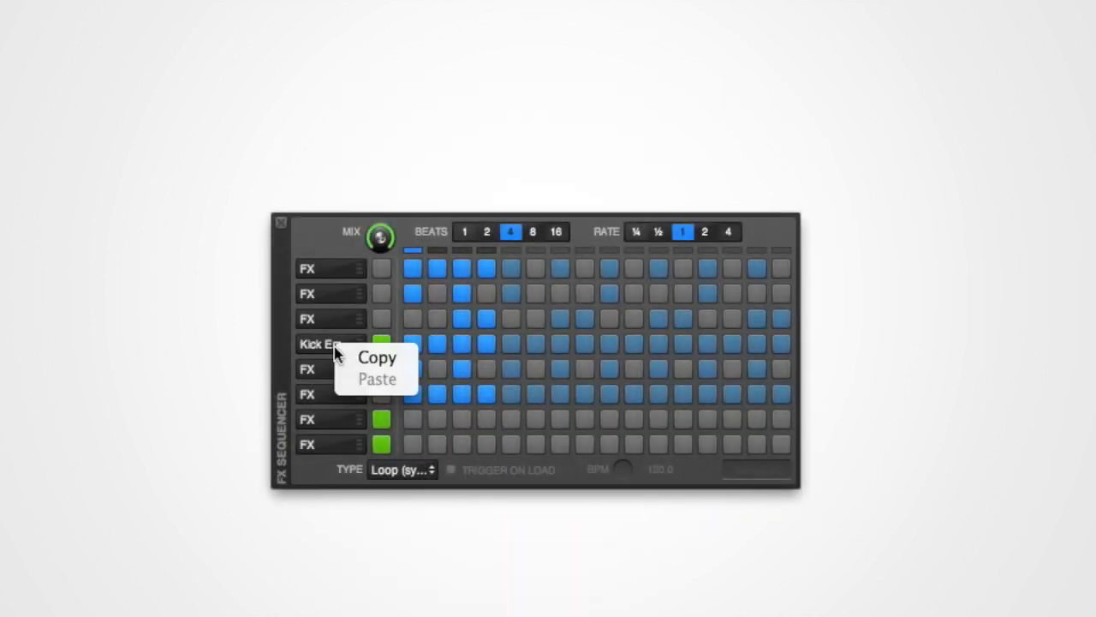
mouse_move(376, 358)
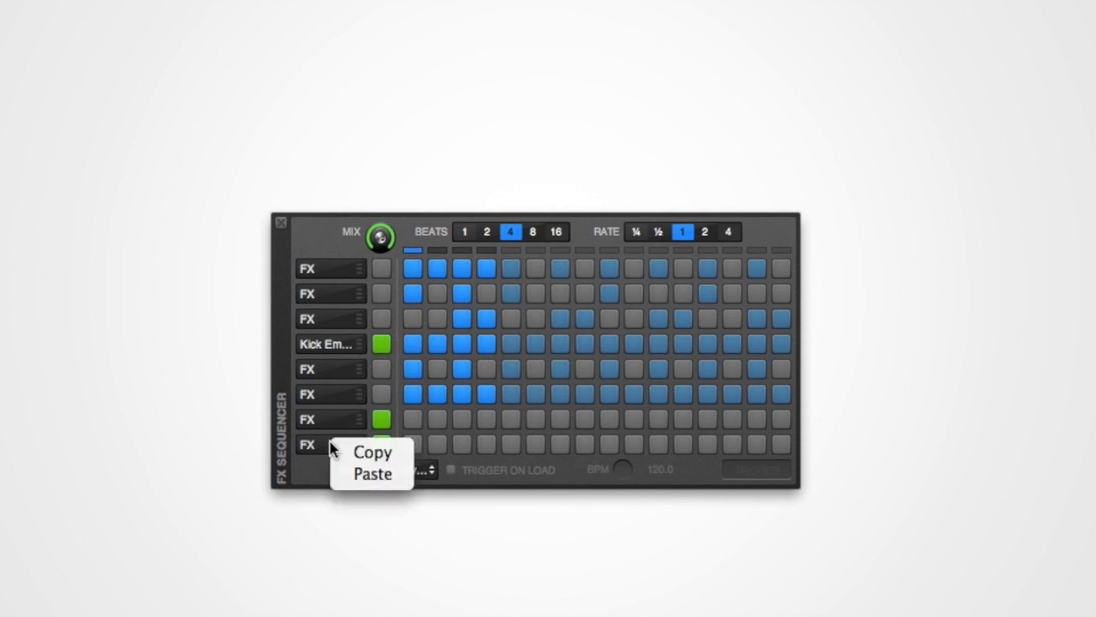
- Paste the copied Kick Emphasis mapping into the bottom sequencer row
click(372, 473)
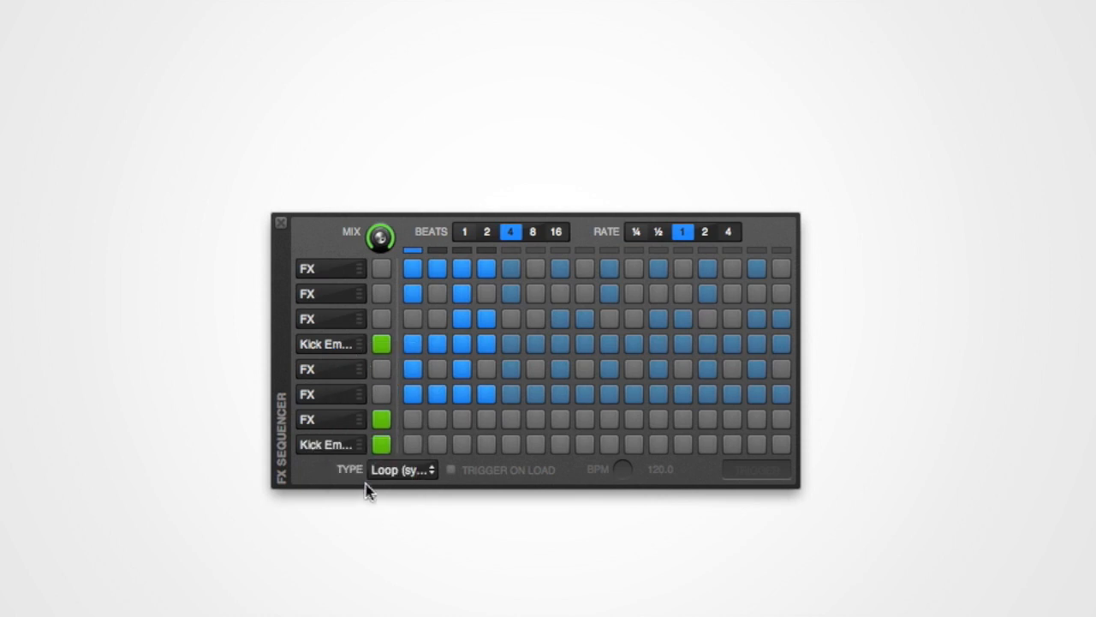